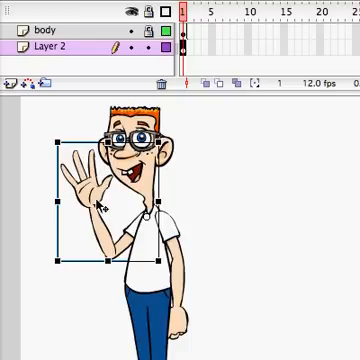
mouse_move(113, 200)
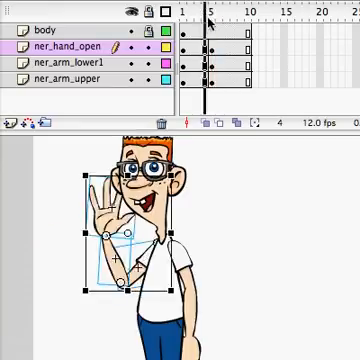
Step: Swing the arm out at frame 10 and add keyframes along the arm layers
left_click(213, 14)
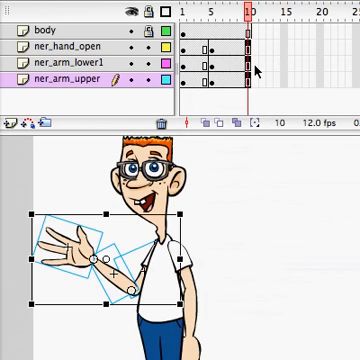
right_click(245, 75)
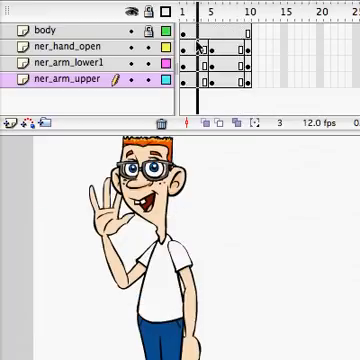
Step: Apply a motion tween to the selected frame span on the arm layers
left_click(205, 22)
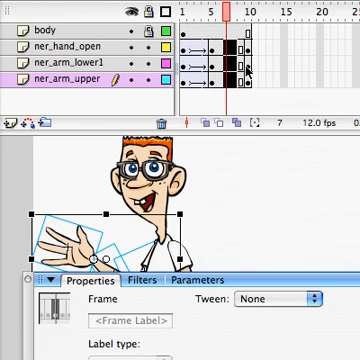
left_click(305, 299)
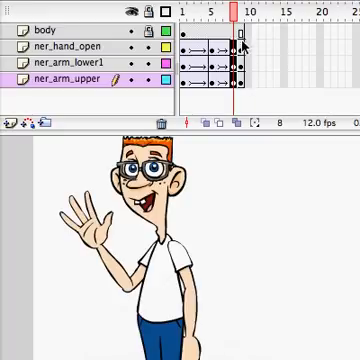
Step: Remove the duplicate final frame so the wave loops cleanly
left_click(248, 18)
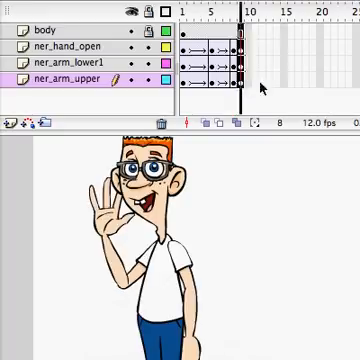